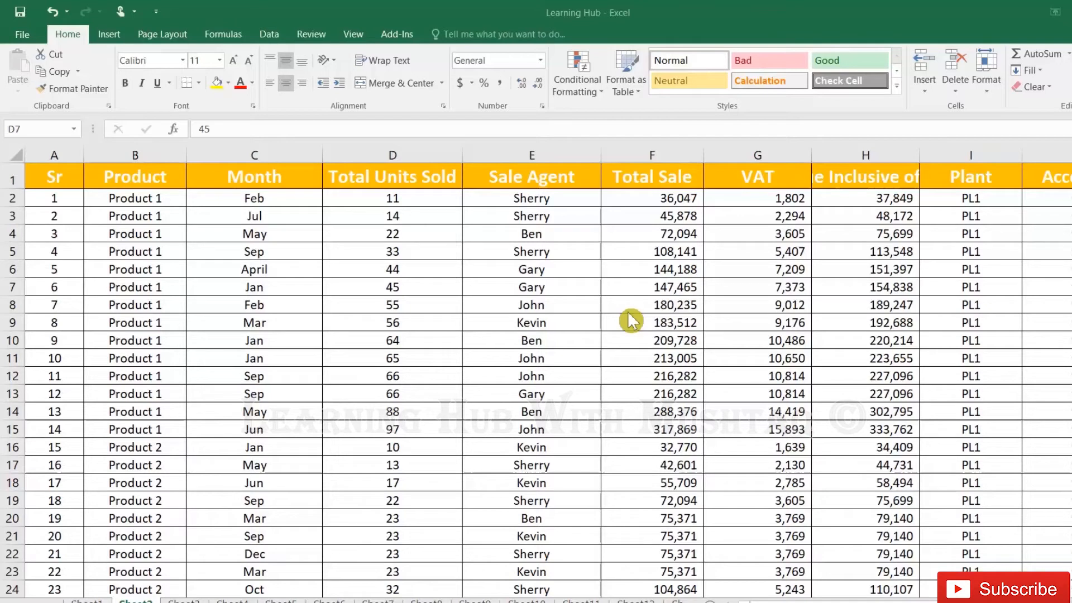
Step: Jump across the table's data edges to the AREA CODE column, the Sr column top and the last row 74
{"action": "left_click", "coordinate": [532, 322]}
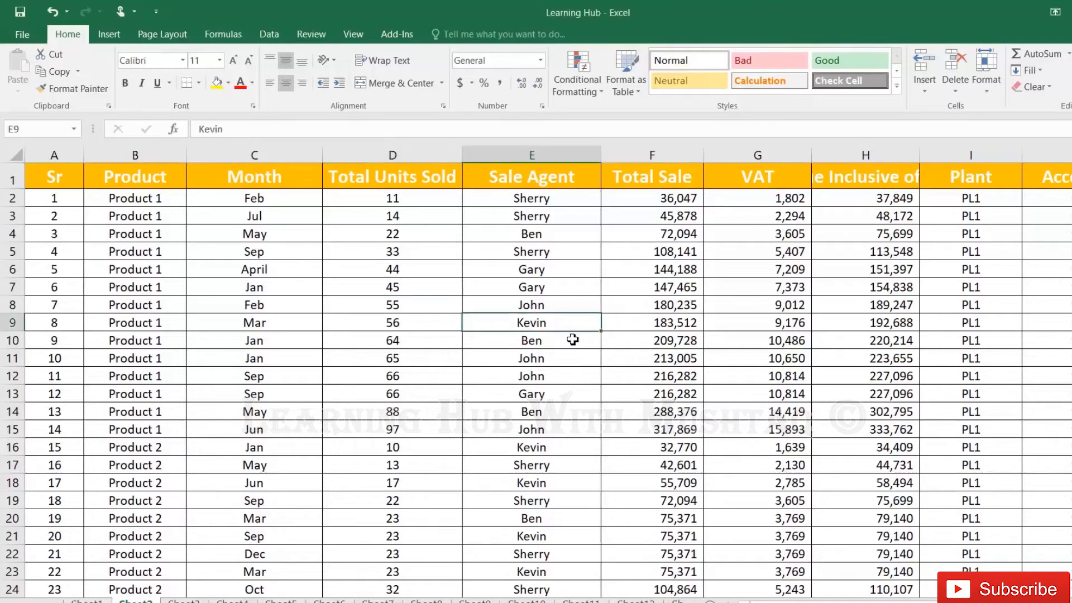
{"action": "mouse_move", "coordinate": [555, 336]}
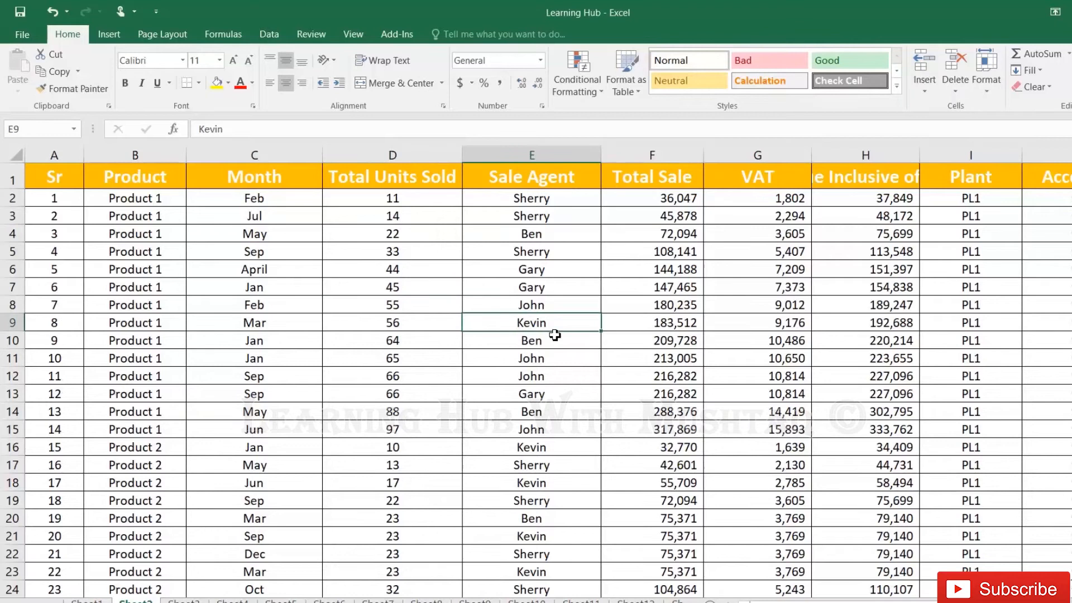
{"action": "mouse_move", "coordinate": [547, 324]}
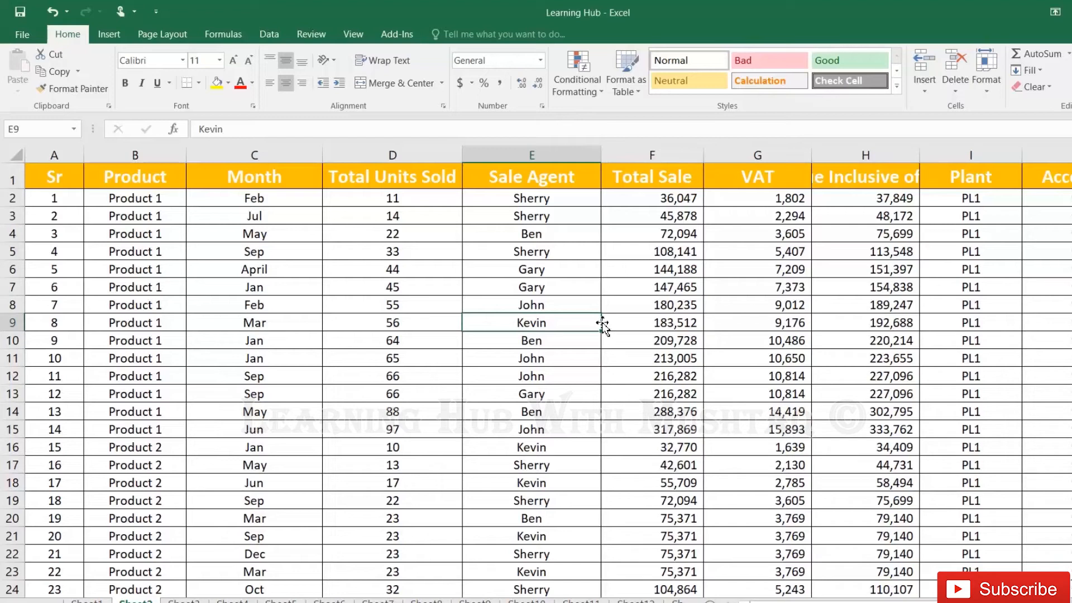
{"action": "left_click", "coordinate": [577, 322]}
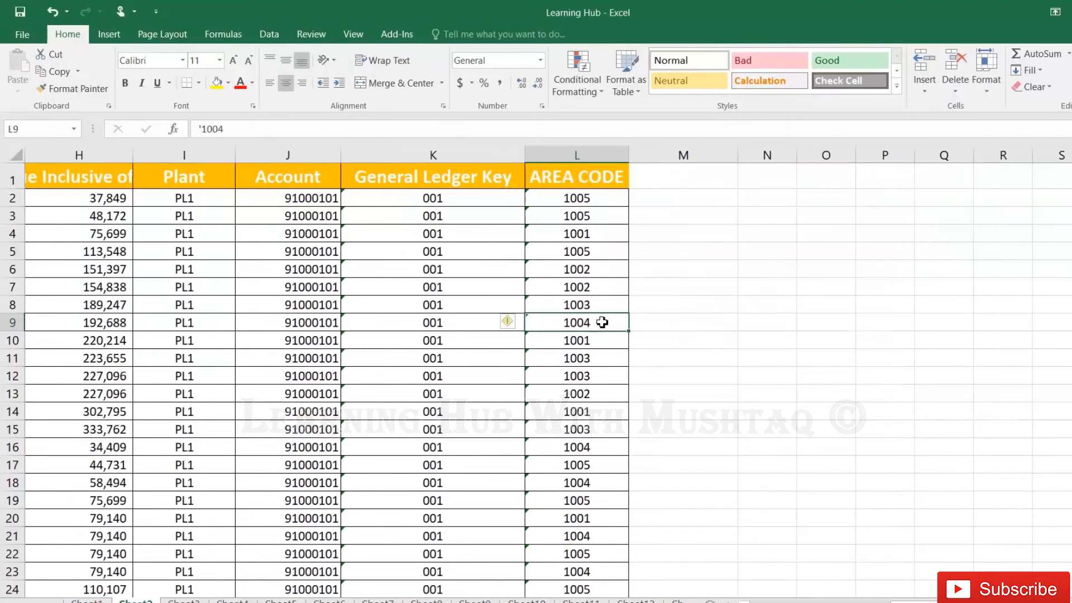
{"action": "mouse_move", "coordinate": [599, 322]}
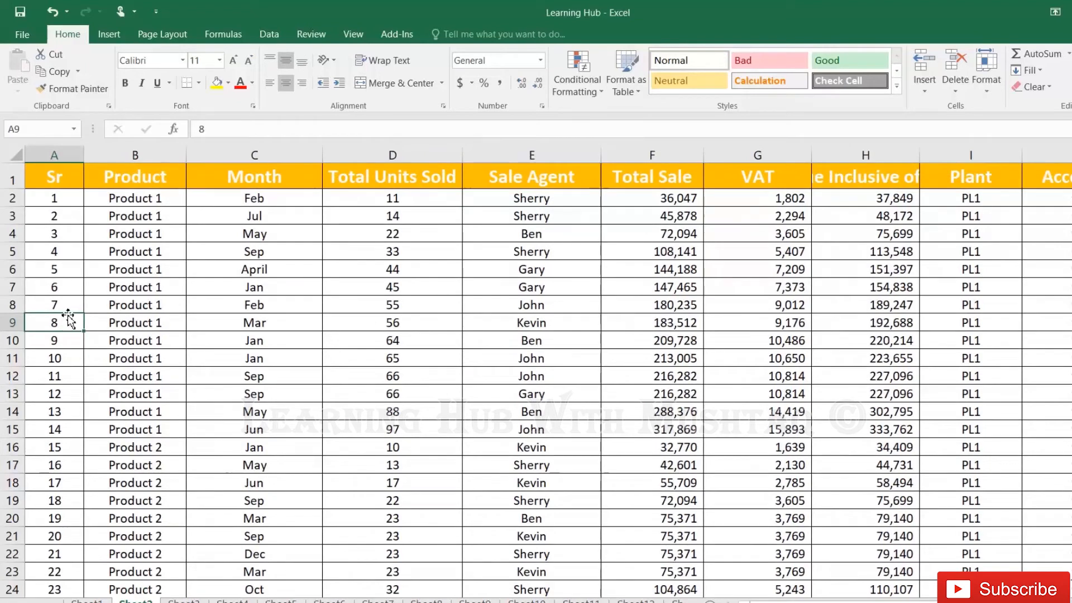
{"action": "left_click", "coordinate": [54, 177]}
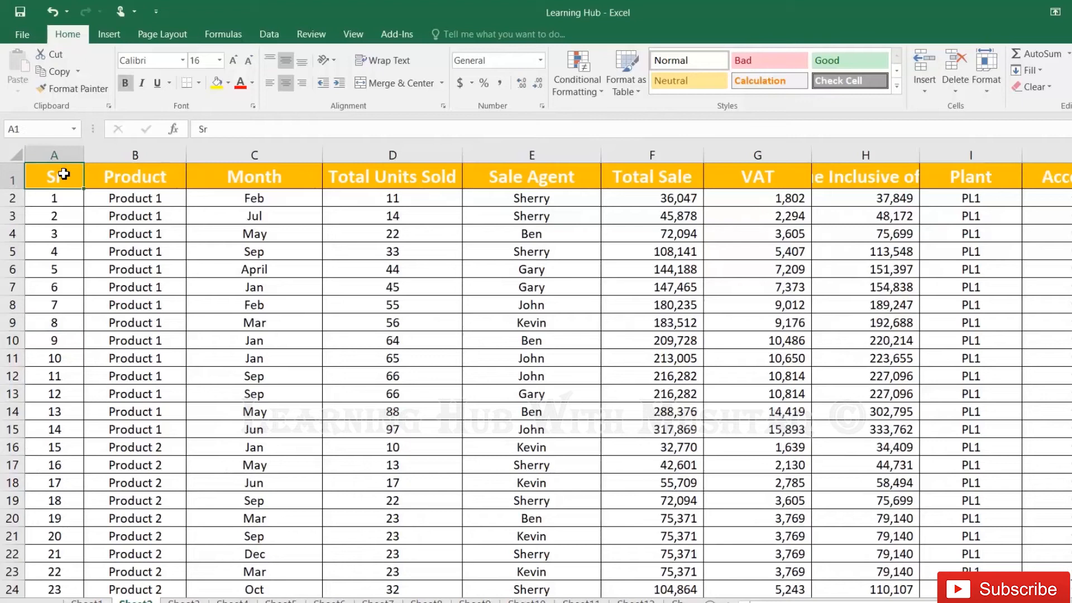
{"action": "mouse_move", "coordinate": [75, 191]}
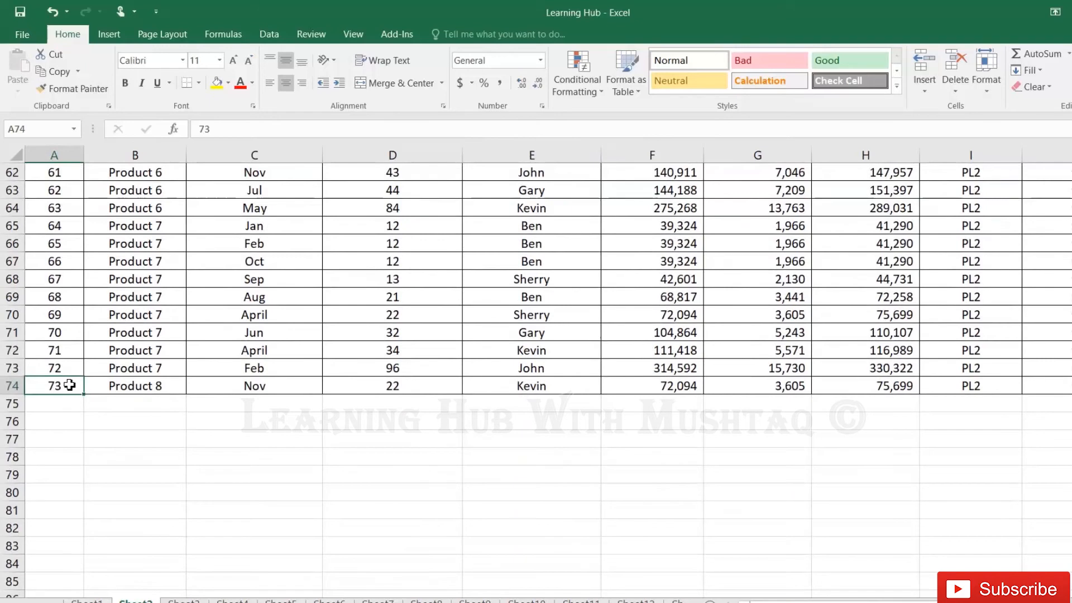
Step: Jump from a last-row cell to column L74, showing Area Code 1004 for entry 73
{"action": "left_click", "coordinate": [254, 297]}
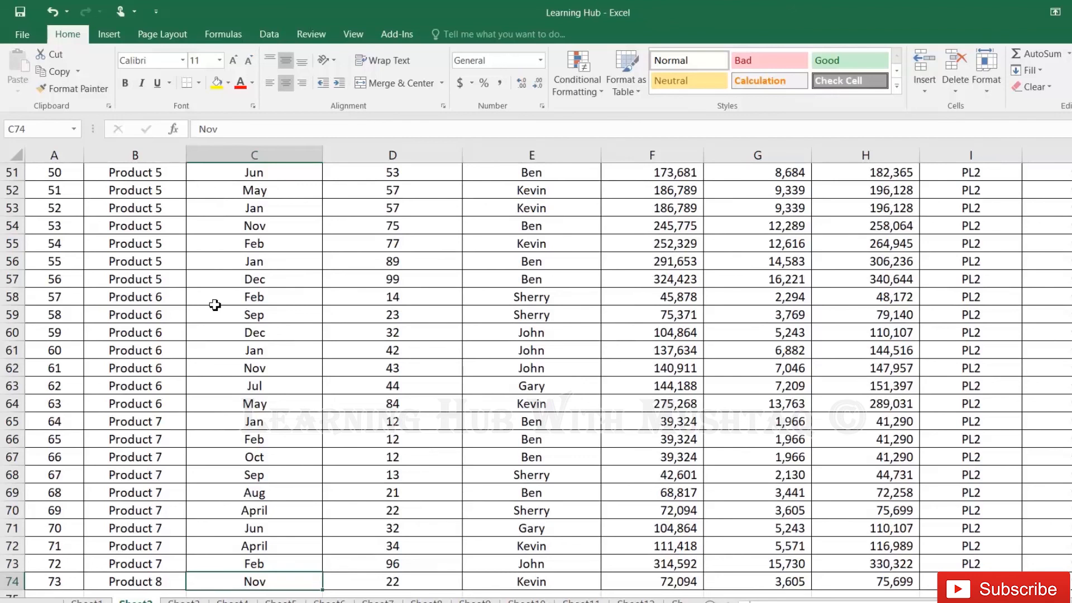
{"action": "scroll", "scroll_direction": "right", "scroll_amount": 3}
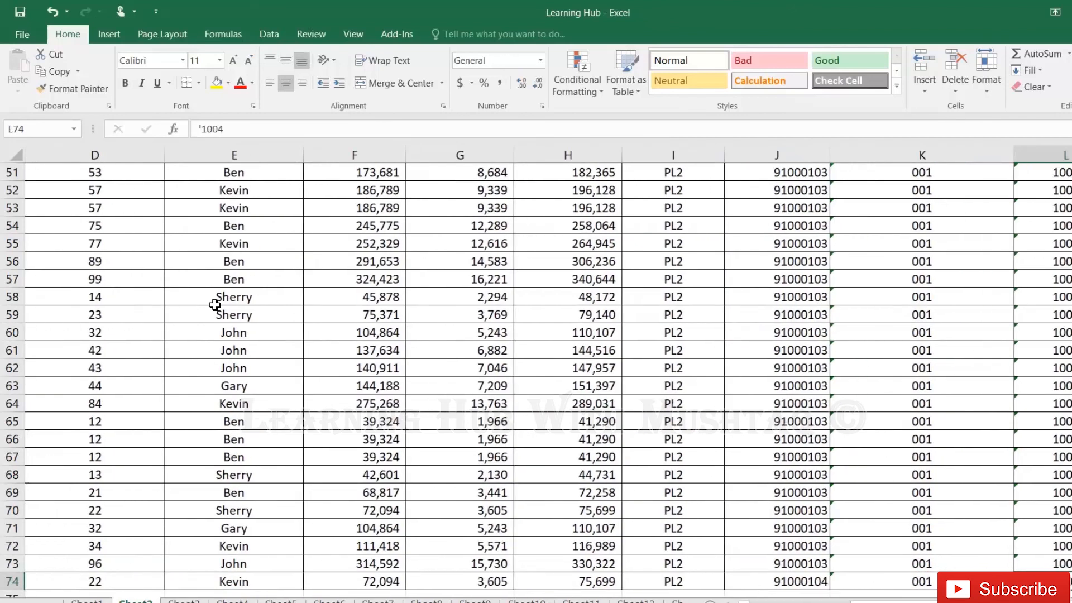